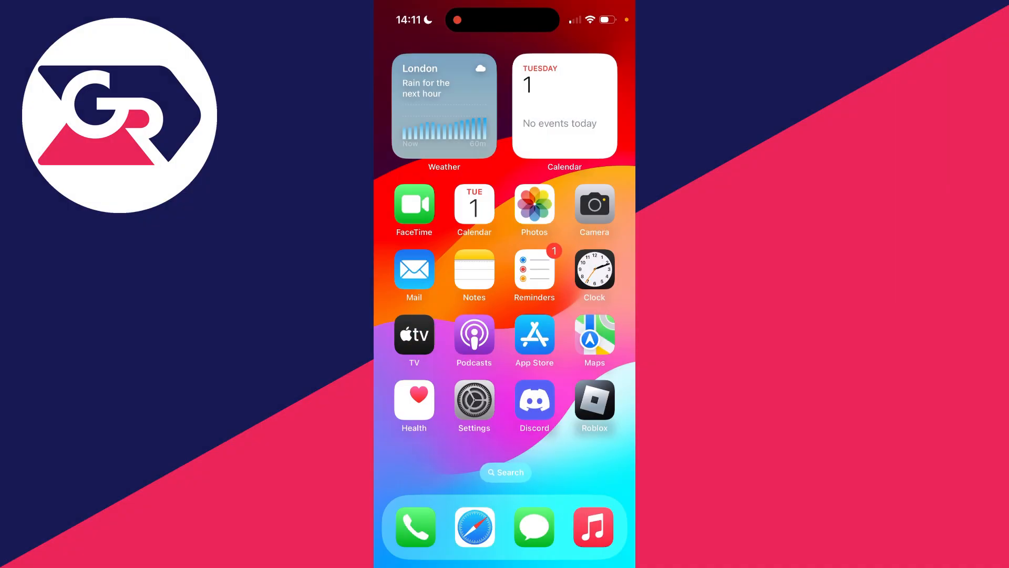
Step: Open Settings and your Apple Account page, scrolling down to the signed-in devices
click(504, 284)
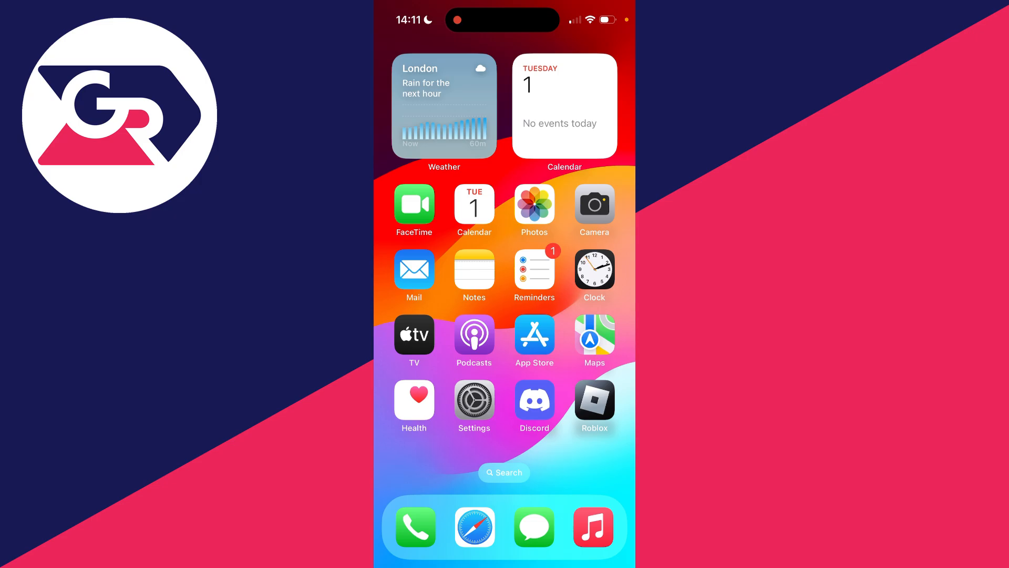
click(474, 399)
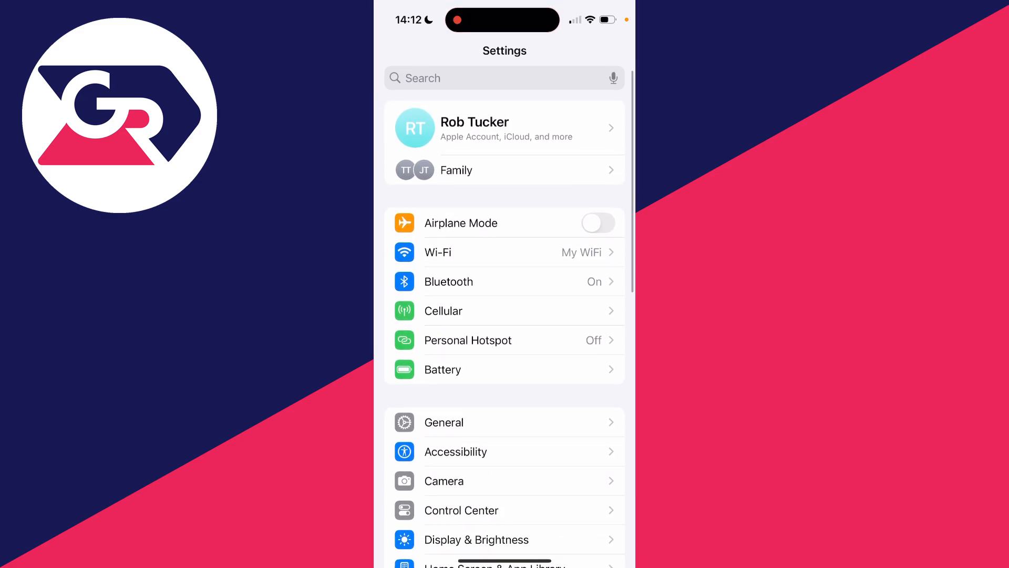
click(504, 127)
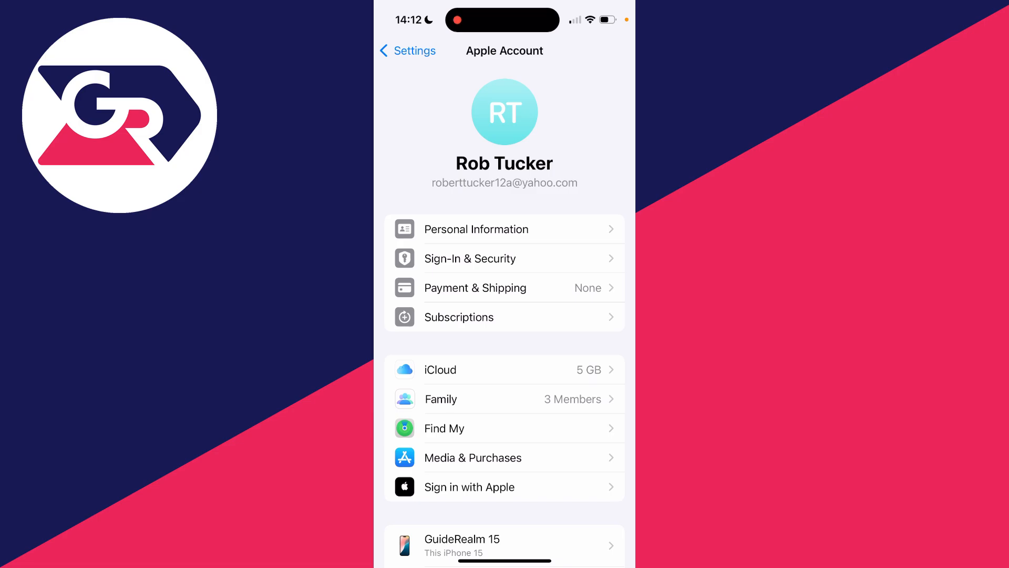
scroll(down, 3)
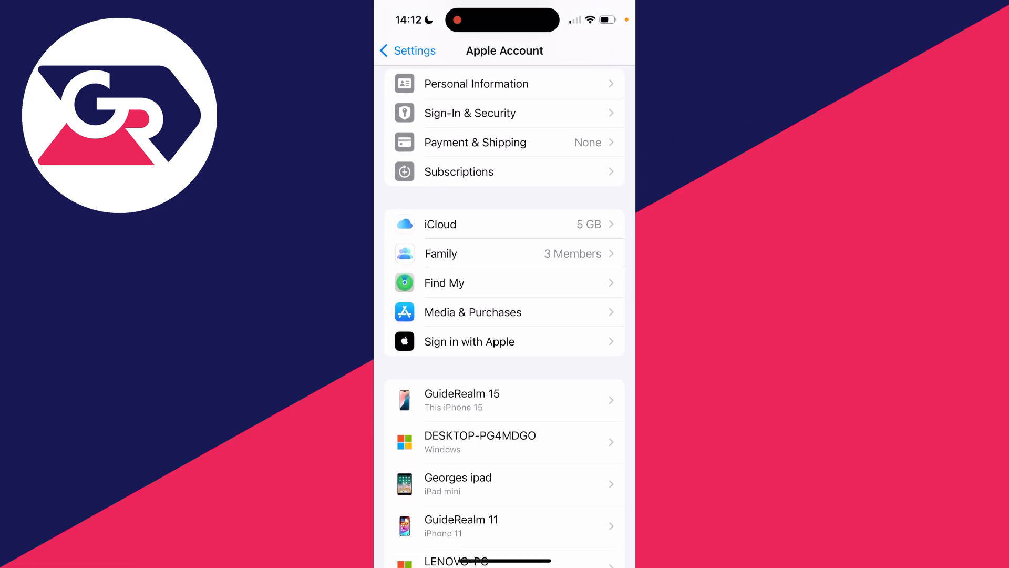
Step: Go from iCloud settings to the iCloud Mail page, currently off
click(440, 224)
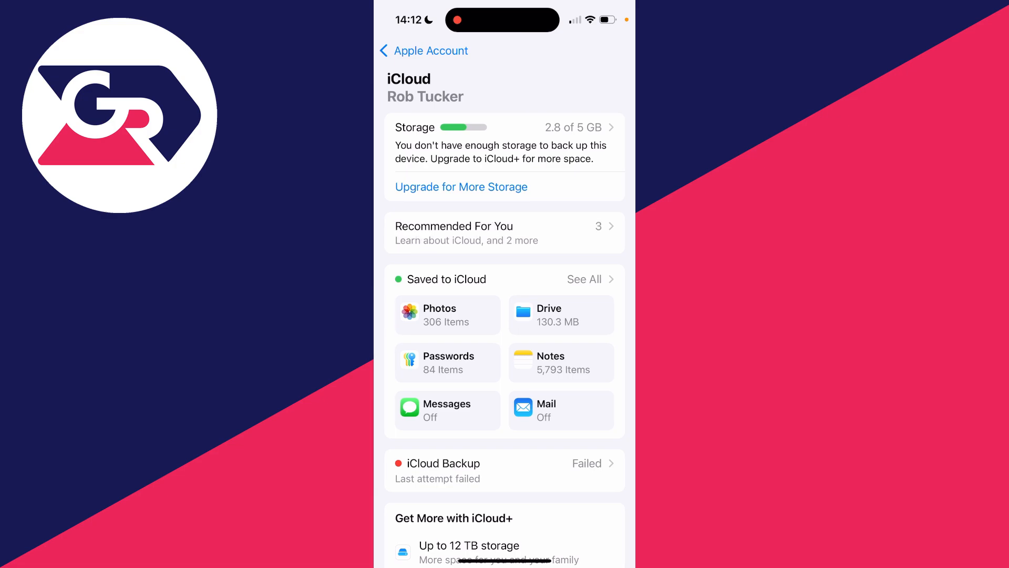
scroll(down, 3)
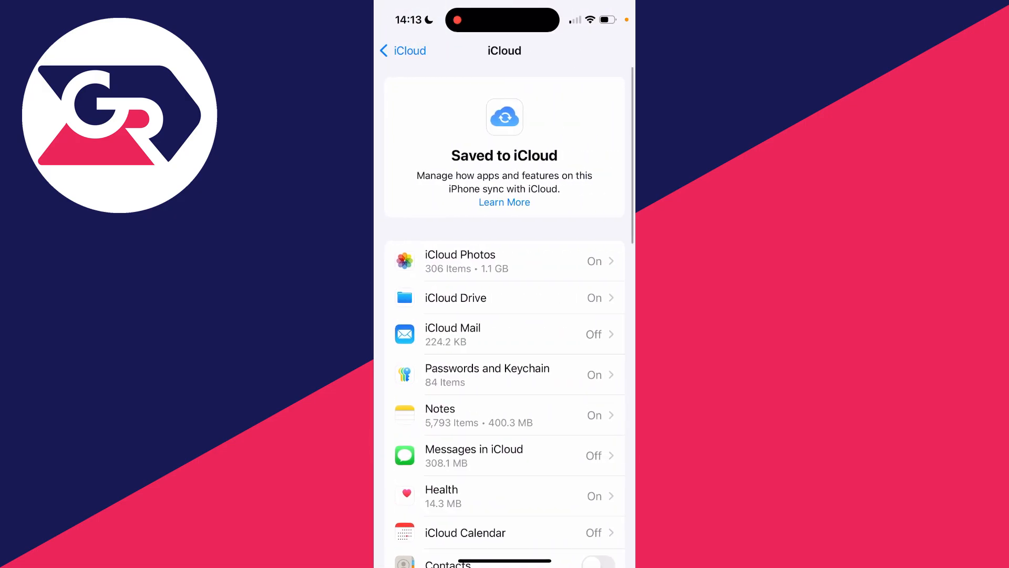
click(504, 334)
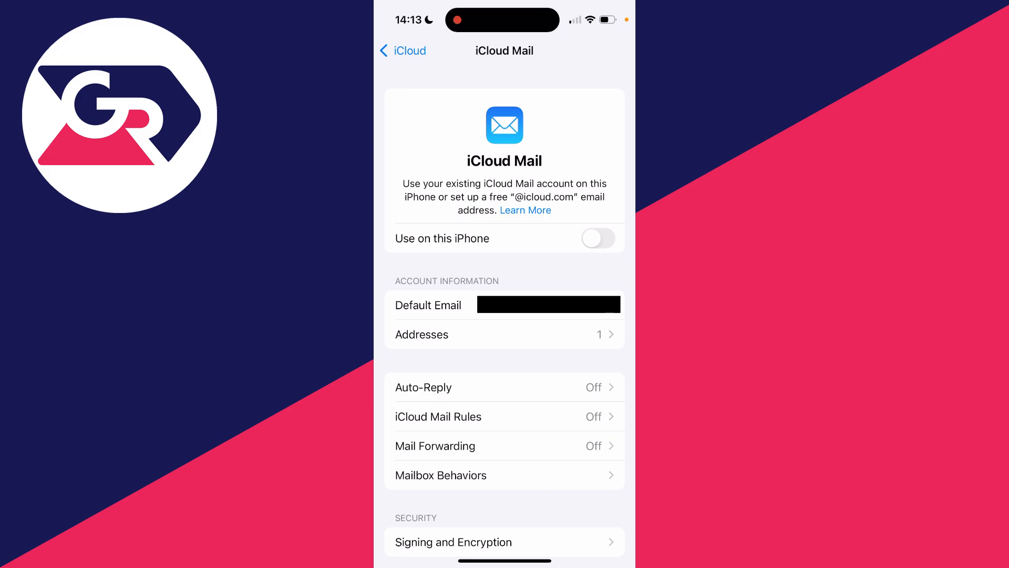
Step: Switch on iCloud Mail's 'Use on this iPhone' toggle
click(598, 238)
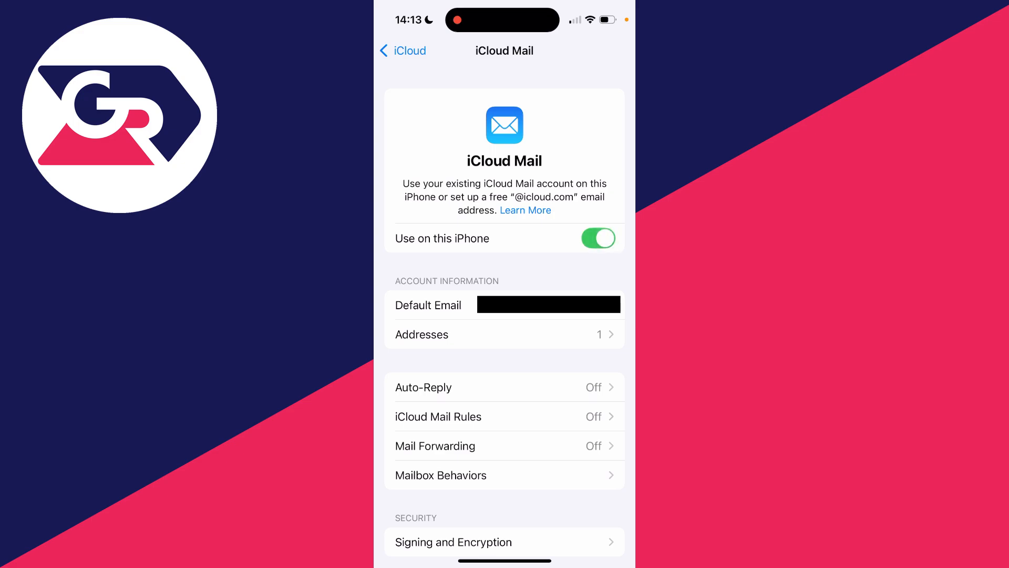